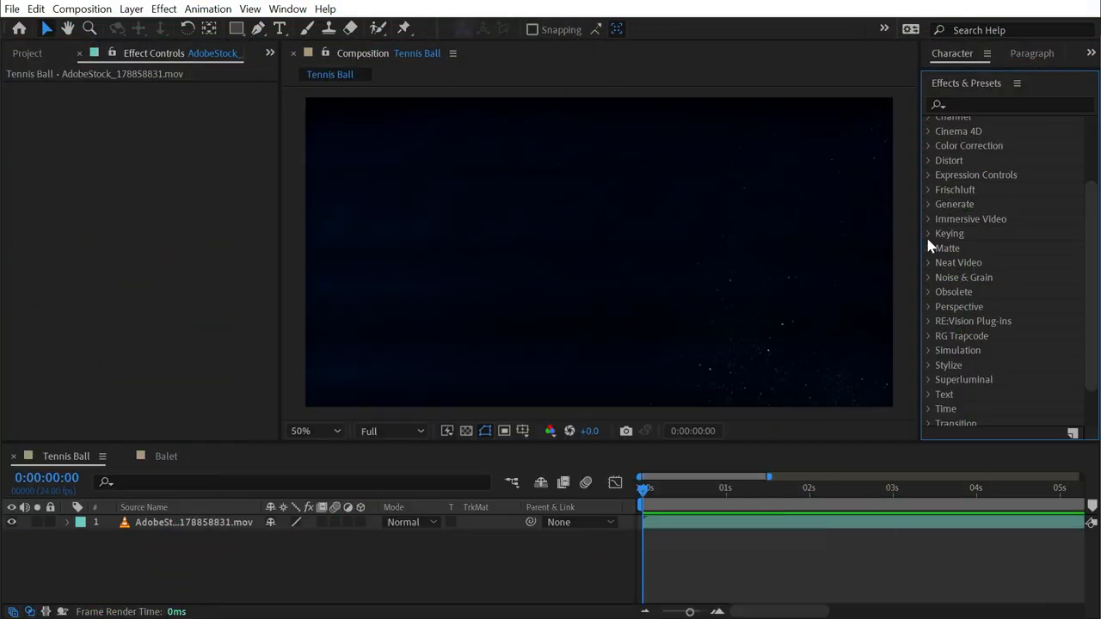
# Step: Reveal Difference Matte inside the Keying effects category and select it
pyautogui.click(926, 235)
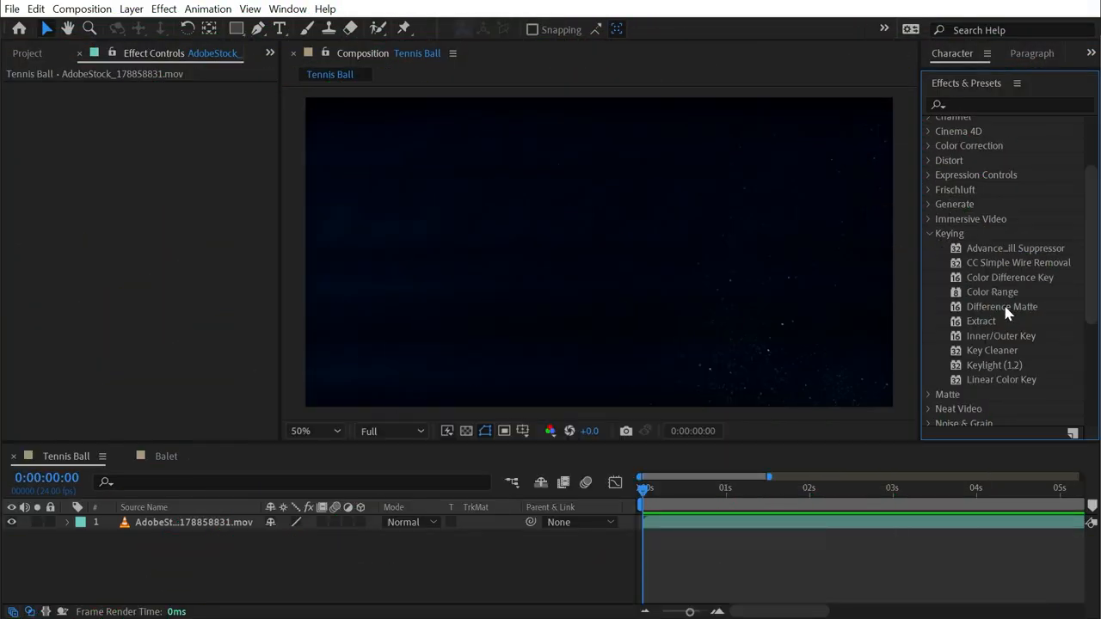
pyautogui.click(1001, 307)
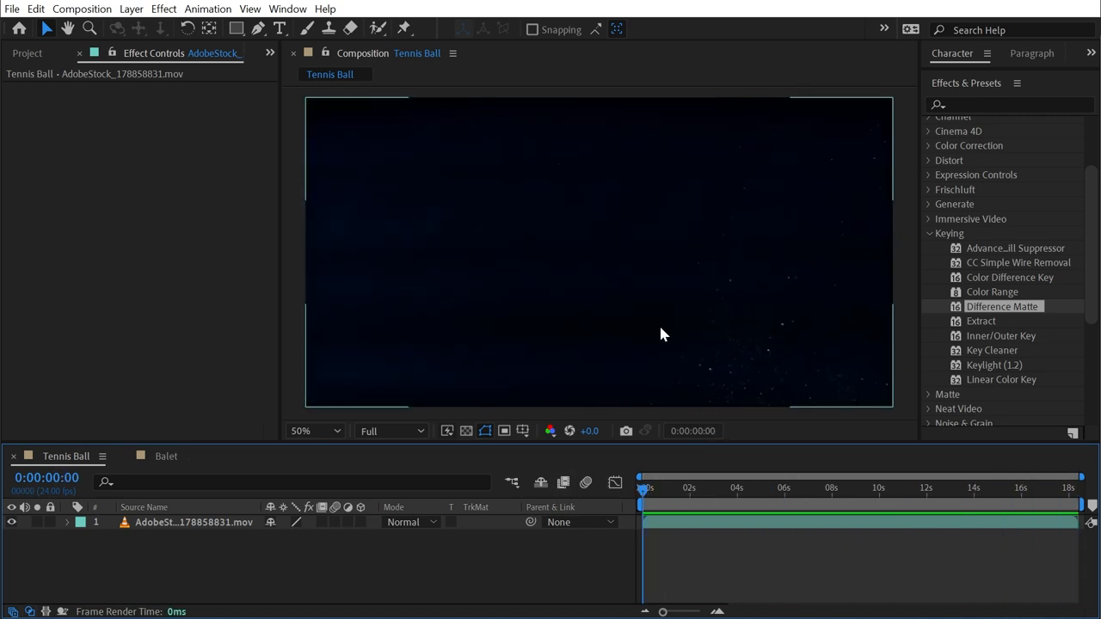
pyautogui.moveTo(771, 296)
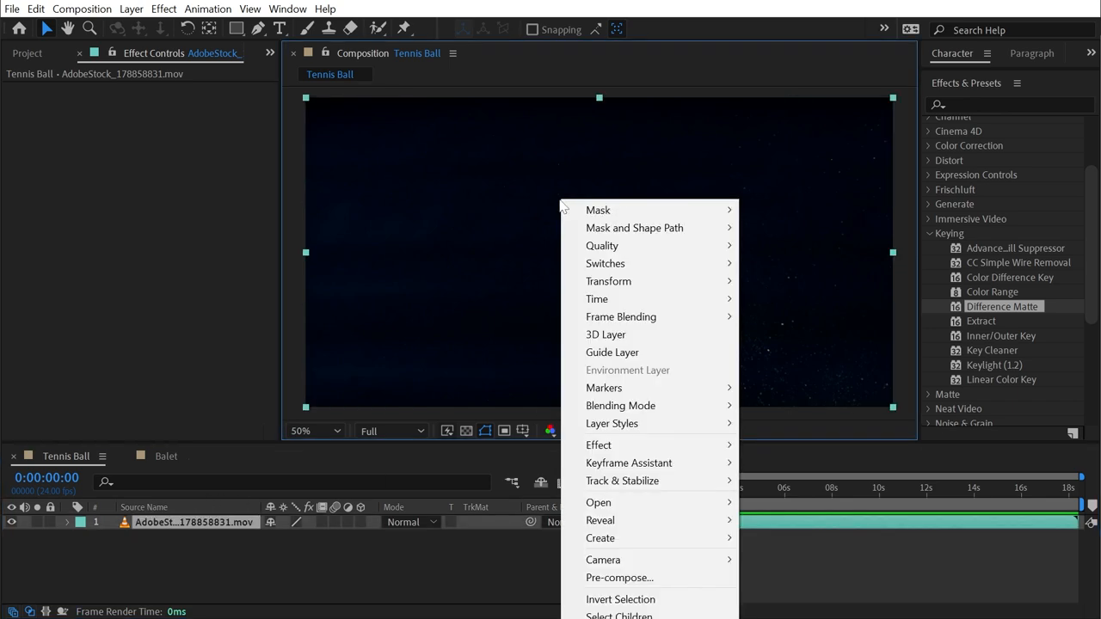
pyautogui.moveTo(595, 300)
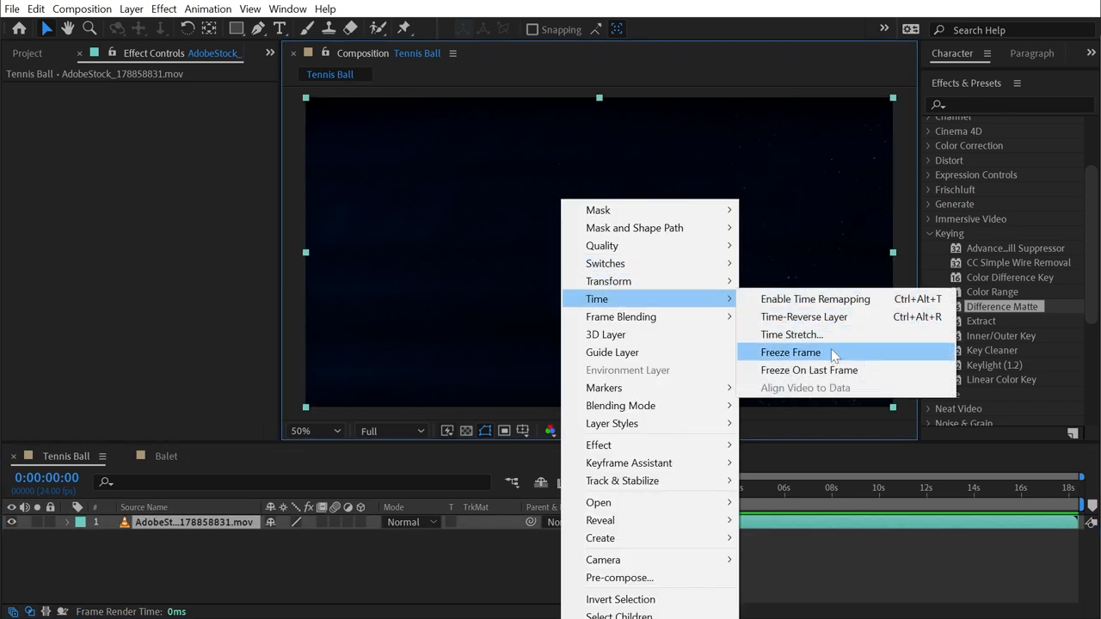
# Step: Freeze a 'Clean Plate' layer, keep the Subject copy playing normally, and apply Difference Matte to Subject
pyautogui.click(791, 352)
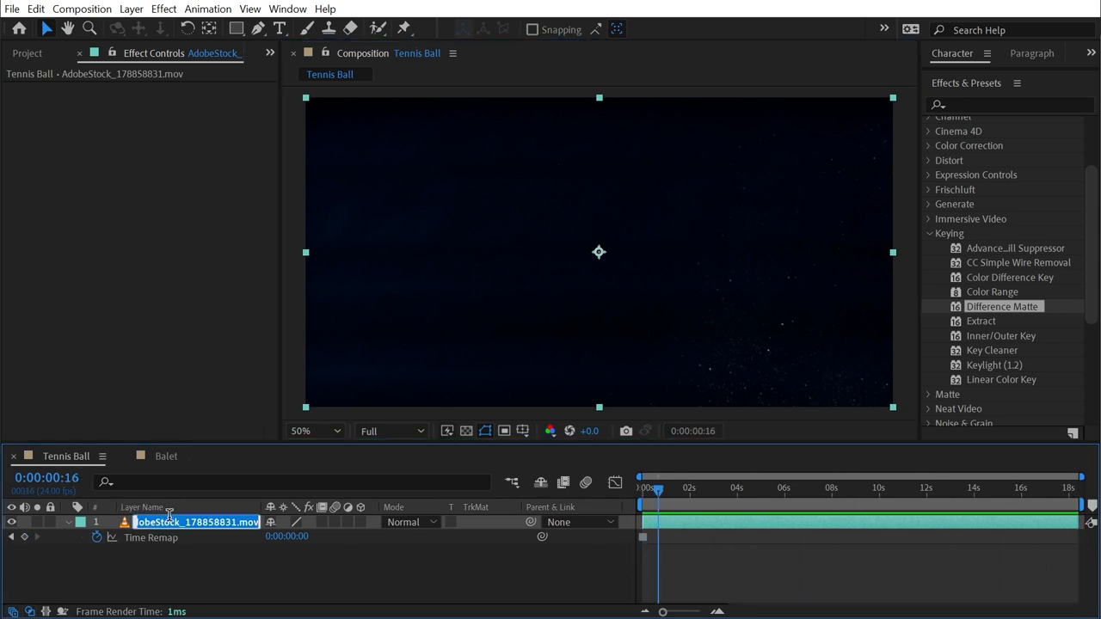
pyautogui.write('Clean Plate')
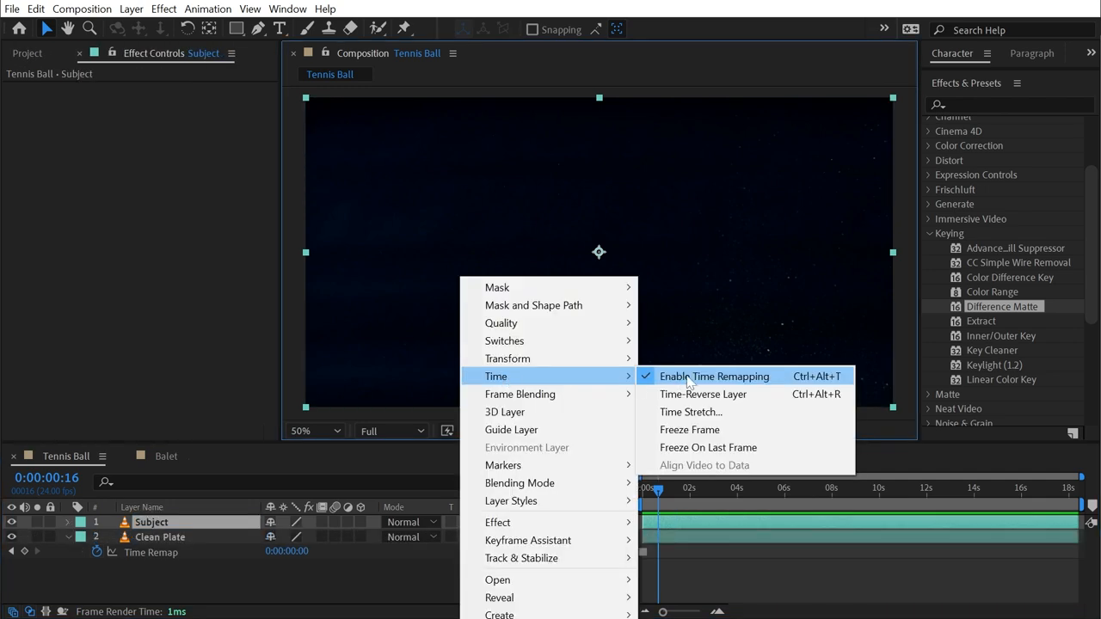
pyautogui.click(716, 375)
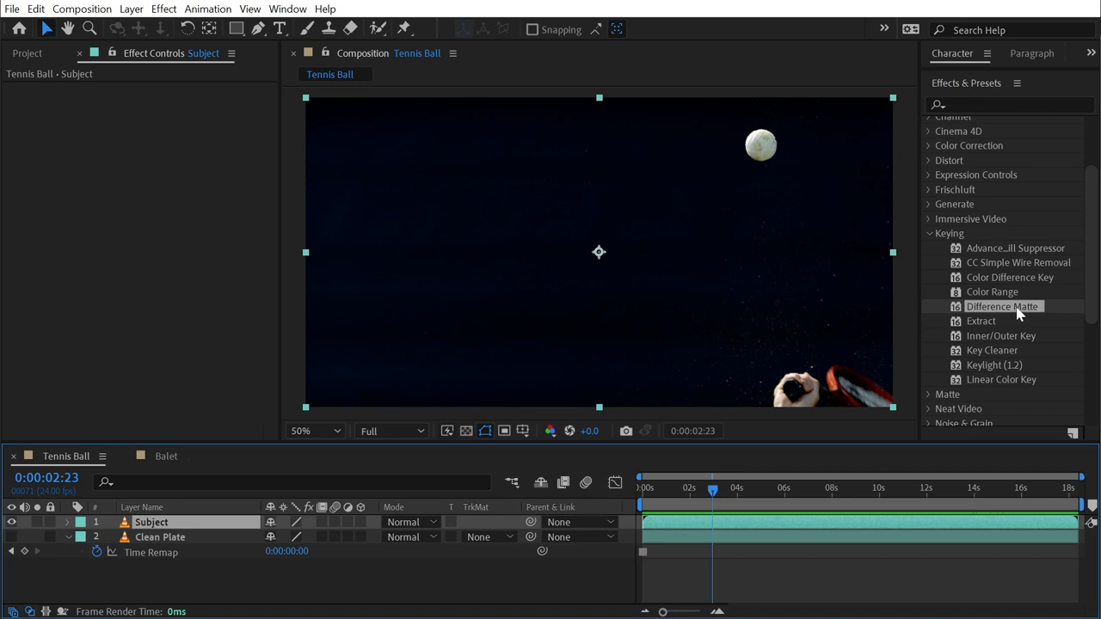
pyautogui.doubleClick(1003, 307)
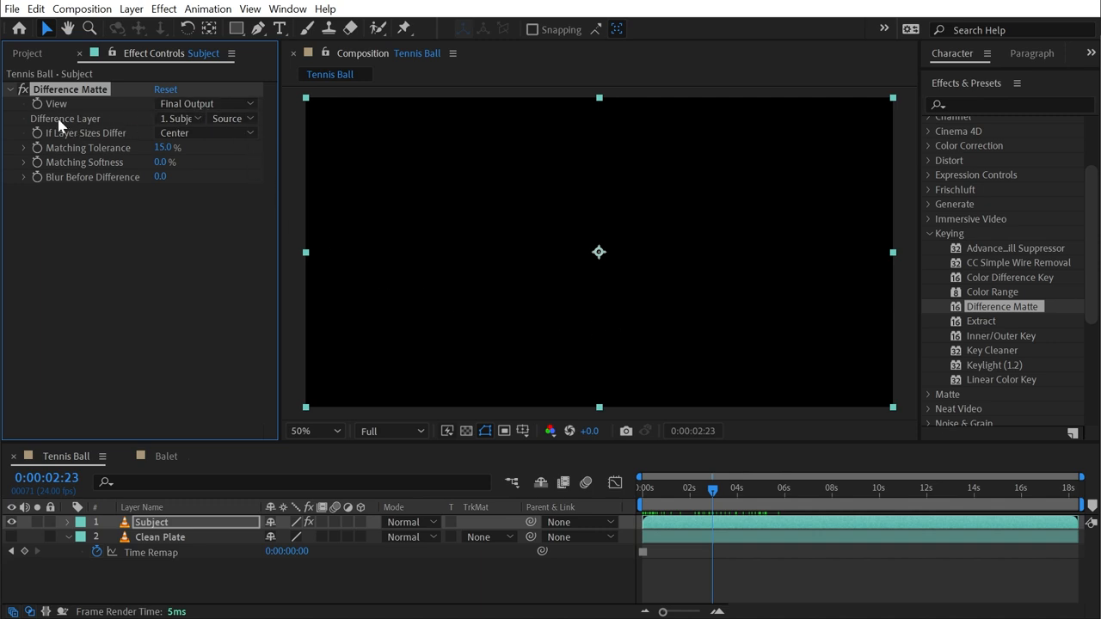
# Step: Set the Difference Layer to 2. Clean Plate and preview the key around six seconds
pyautogui.click(179, 117)
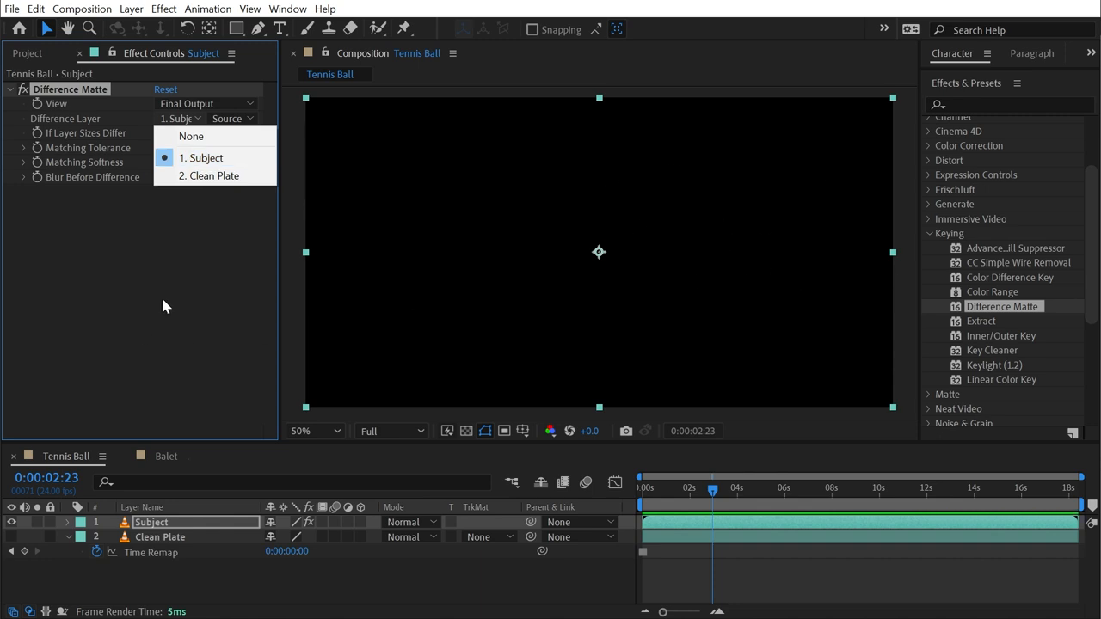
pyautogui.moveTo(188, 183)
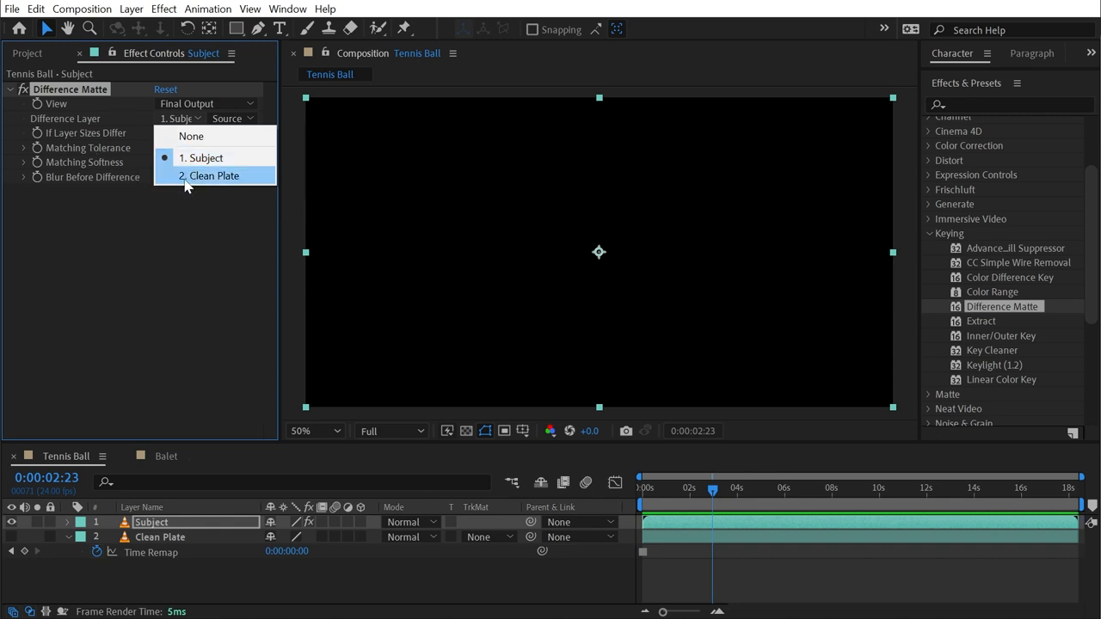
pyautogui.click(213, 176)
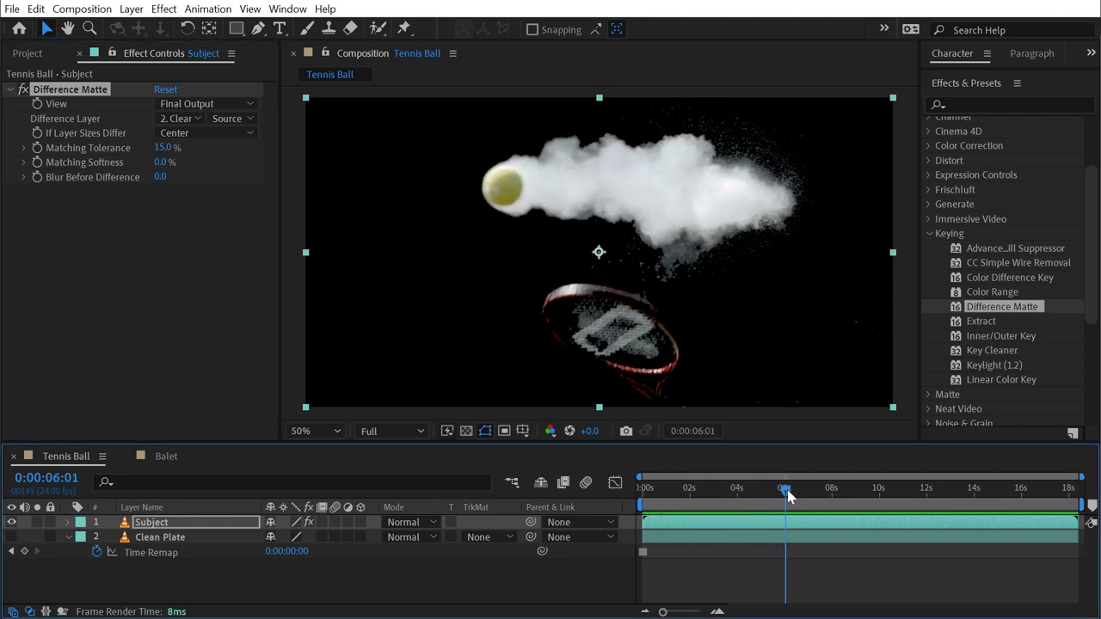
pyautogui.moveTo(785, 489); pyautogui.dragTo(798, 489)
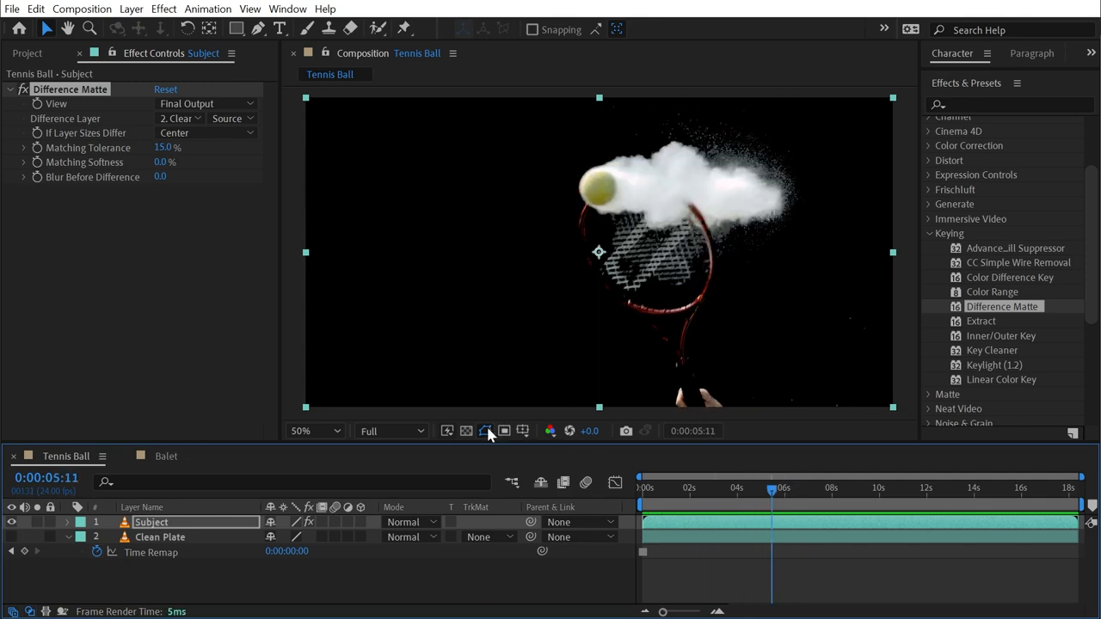
pyautogui.click(483, 430)
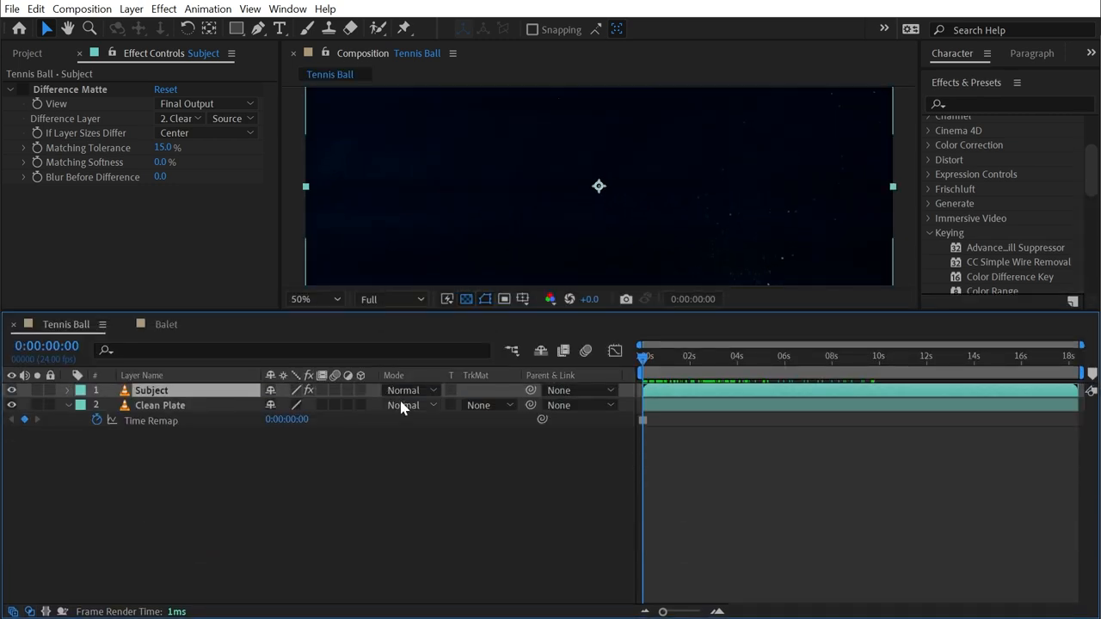
# Step: Switch the Subject layer's blending mode to Difference in the Mode column
pyautogui.click(406, 389)
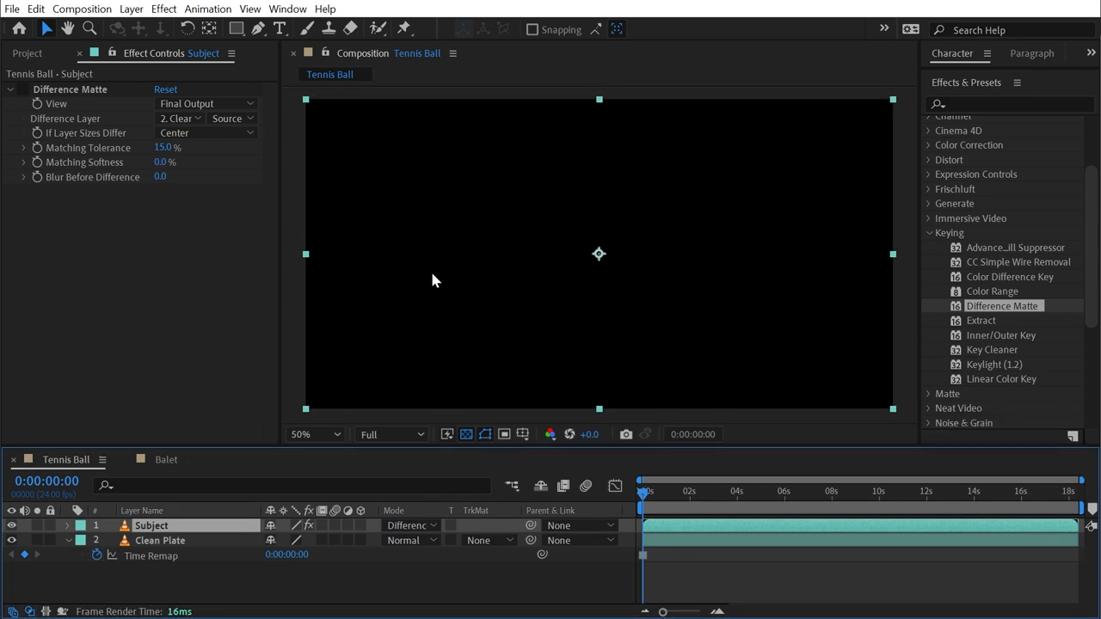
pyautogui.moveTo(511, 370)
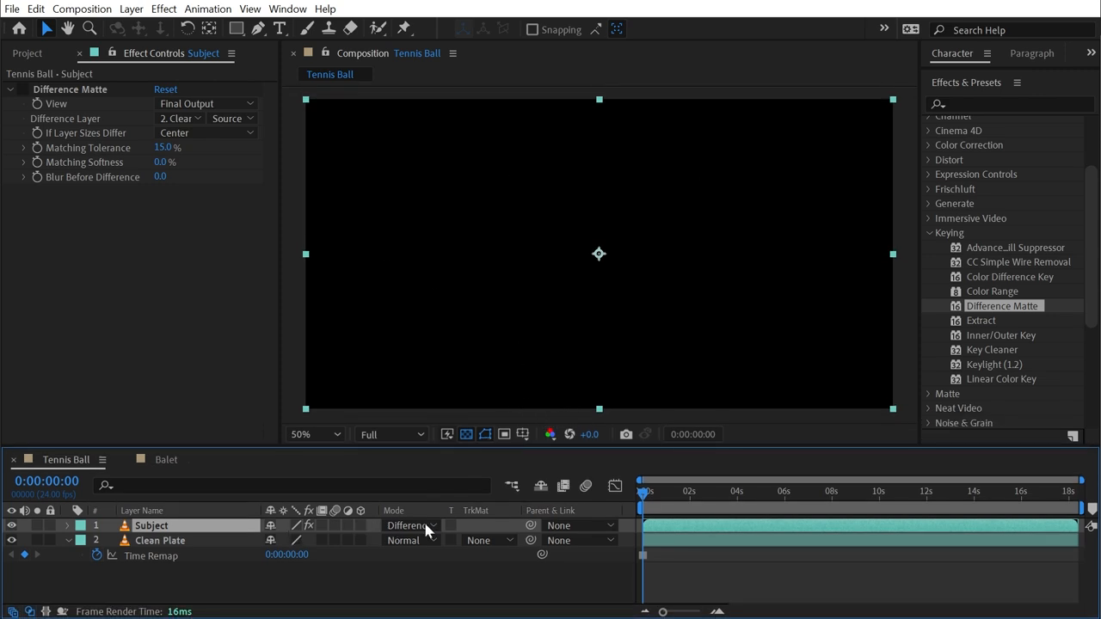
pyautogui.click(161, 540)
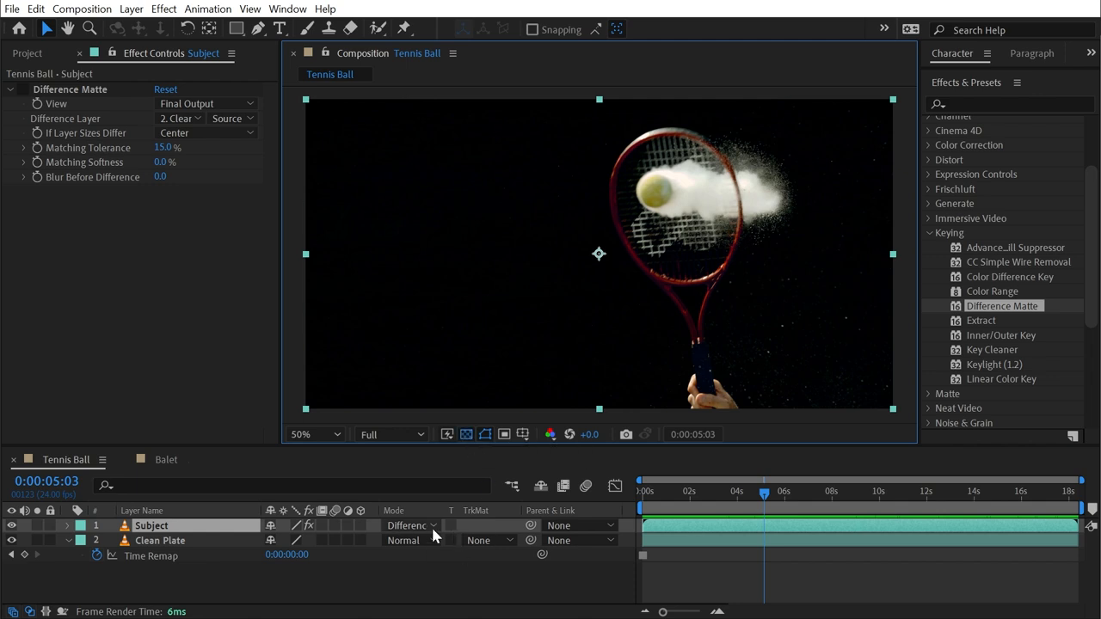
pyautogui.moveTo(692, 262)
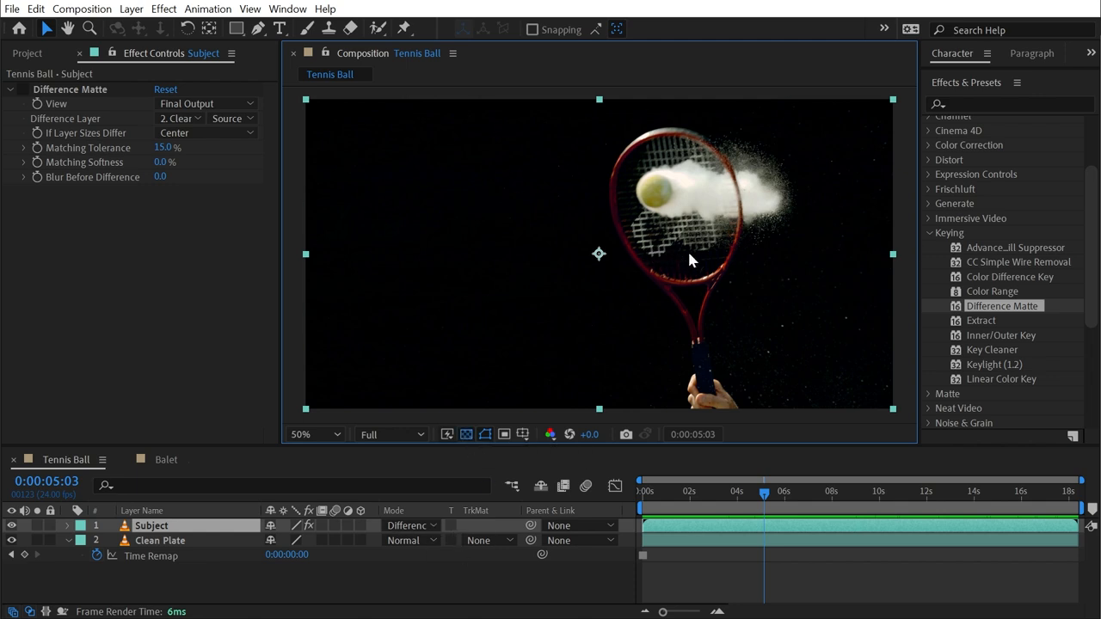
pyautogui.moveTo(508, 483)
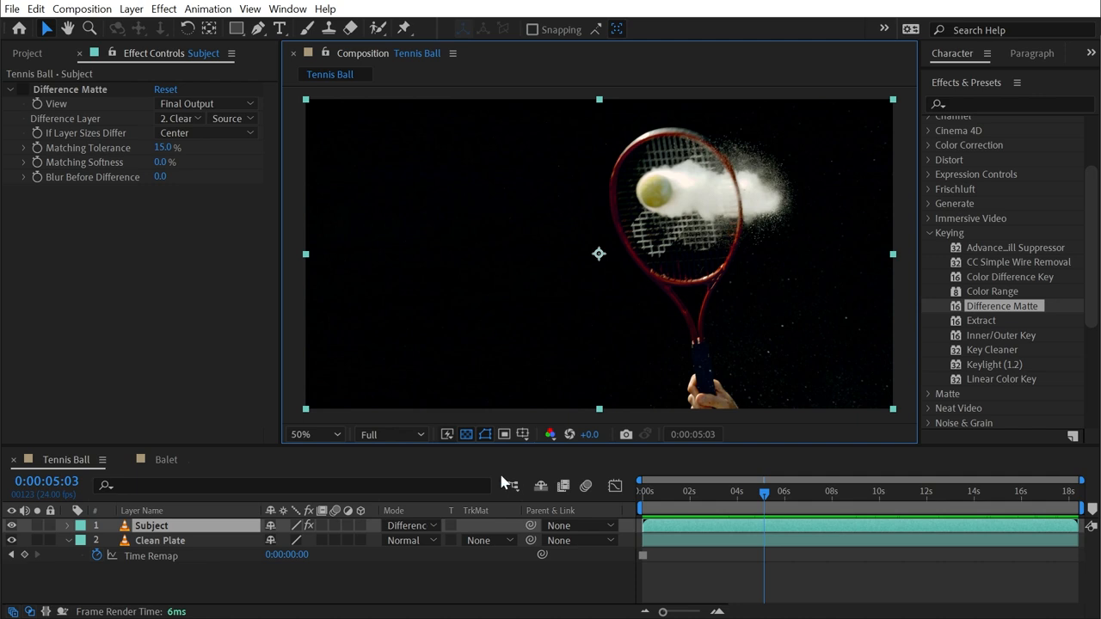
pyautogui.moveTo(392, 447)
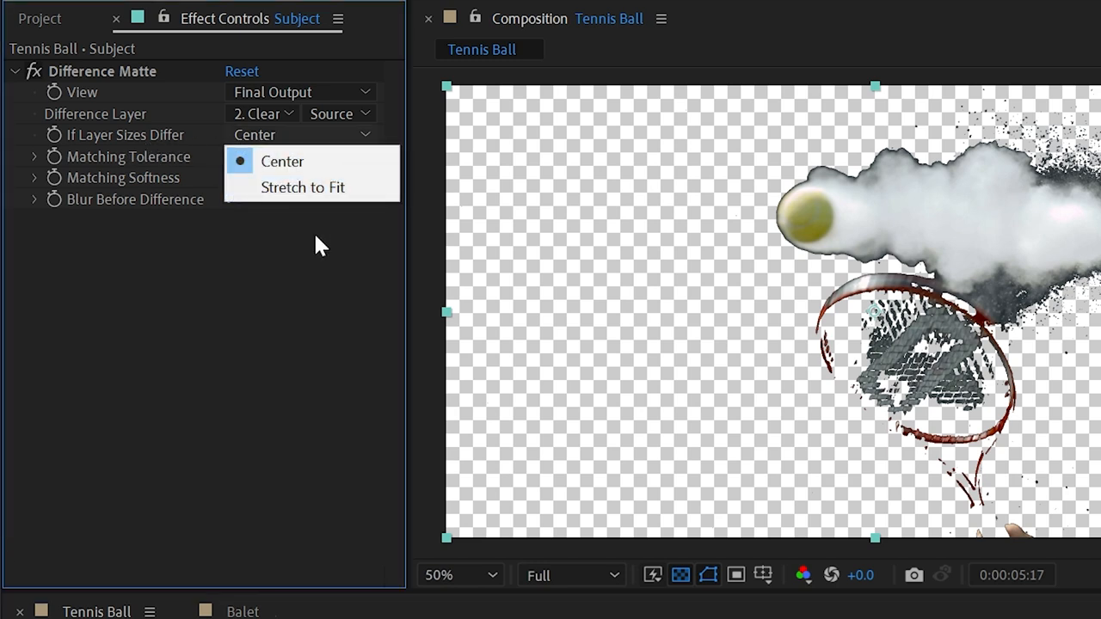
pyautogui.moveTo(301, 256)
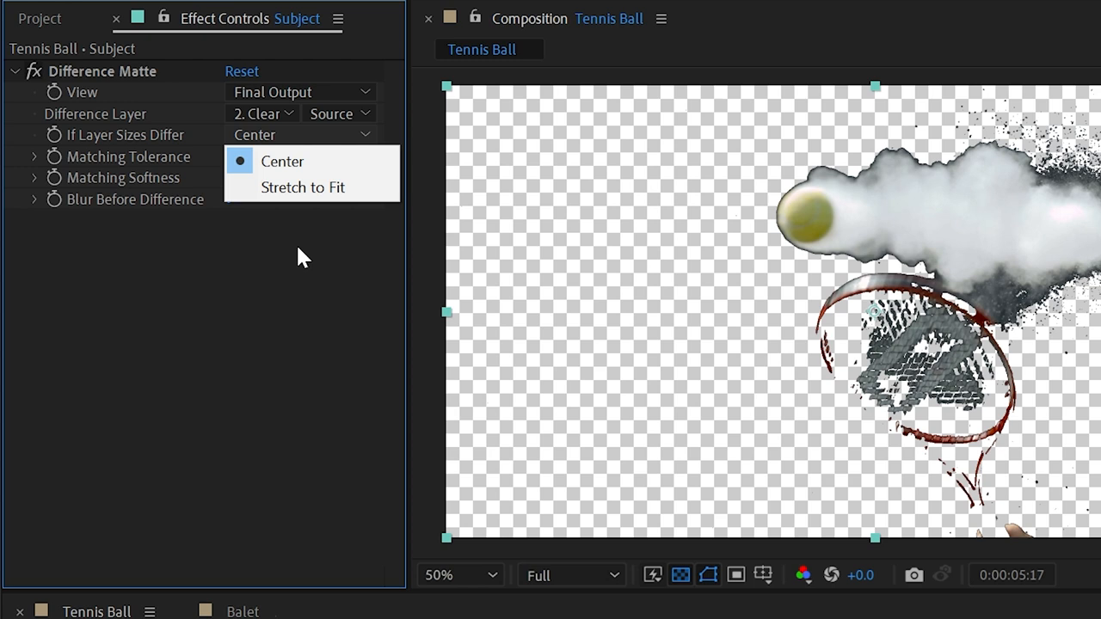
pyautogui.moveTo(603, 396)
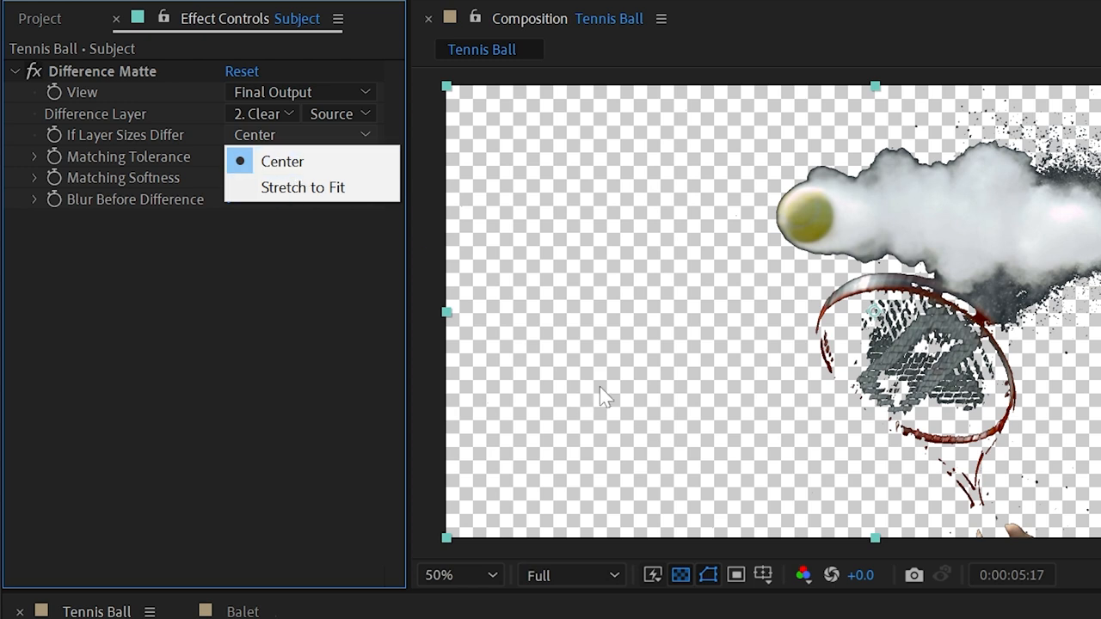
pyautogui.moveTo(602, 372)
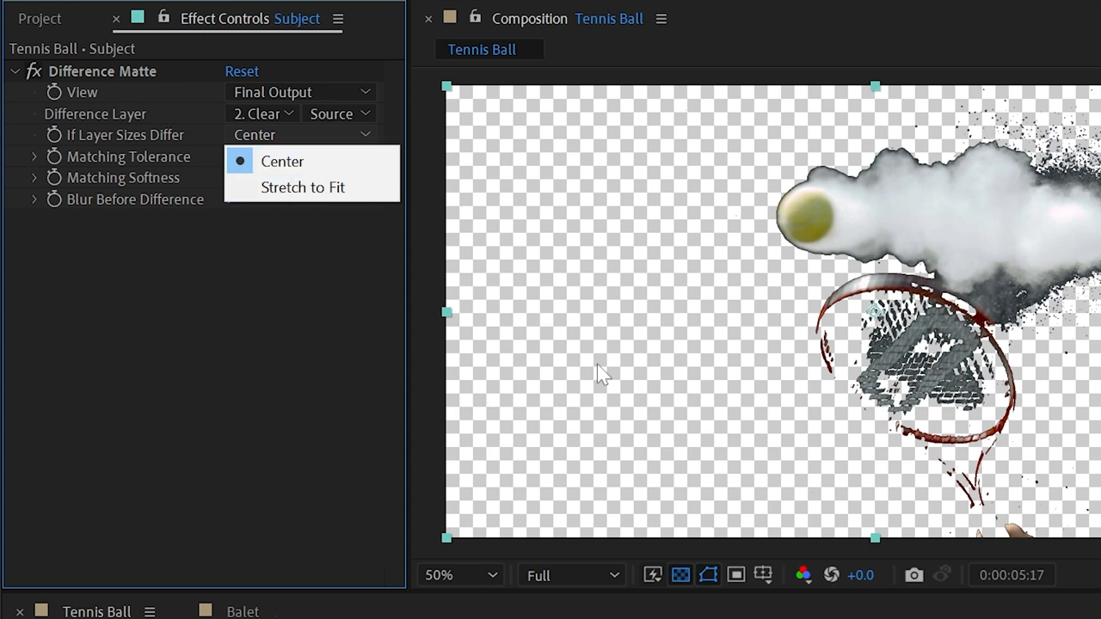
pyautogui.moveTo(571, 378)
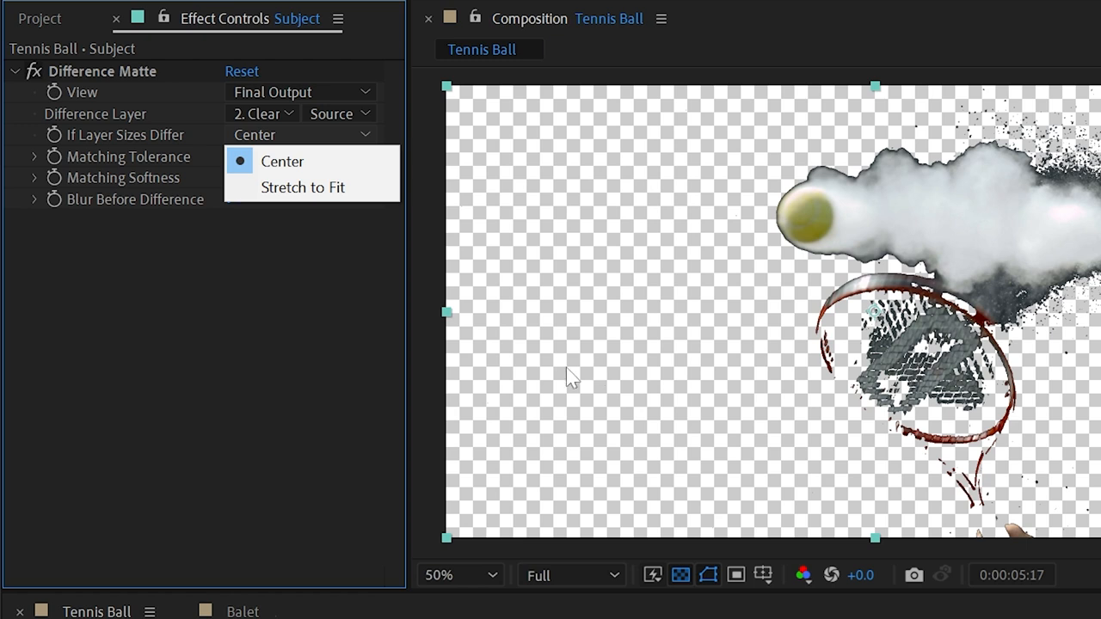
# Step: Keep If Layer Sizes Differ on Center and settle Matching Tolerance and Softness at 7%
pyautogui.click(282, 162)
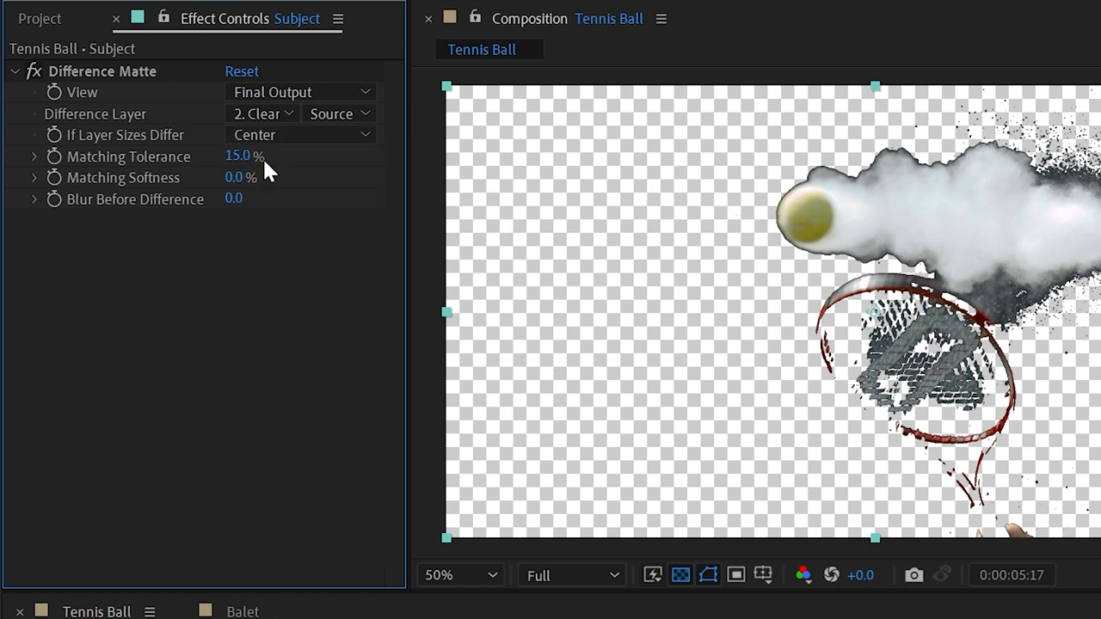
pyautogui.moveTo(392, 251)
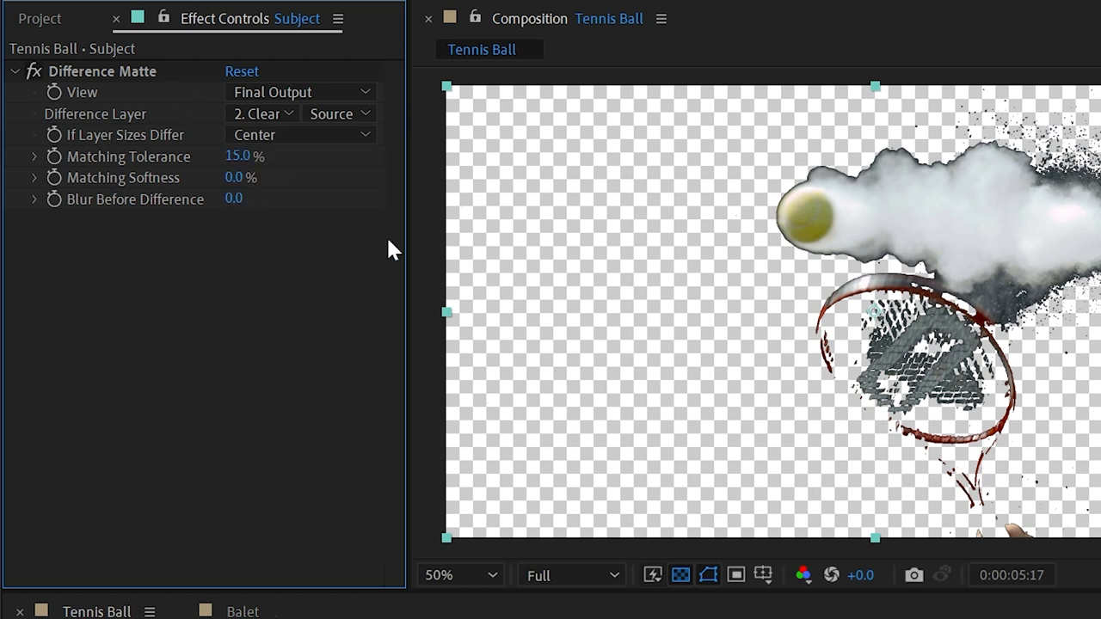
pyautogui.moveTo(232, 198)
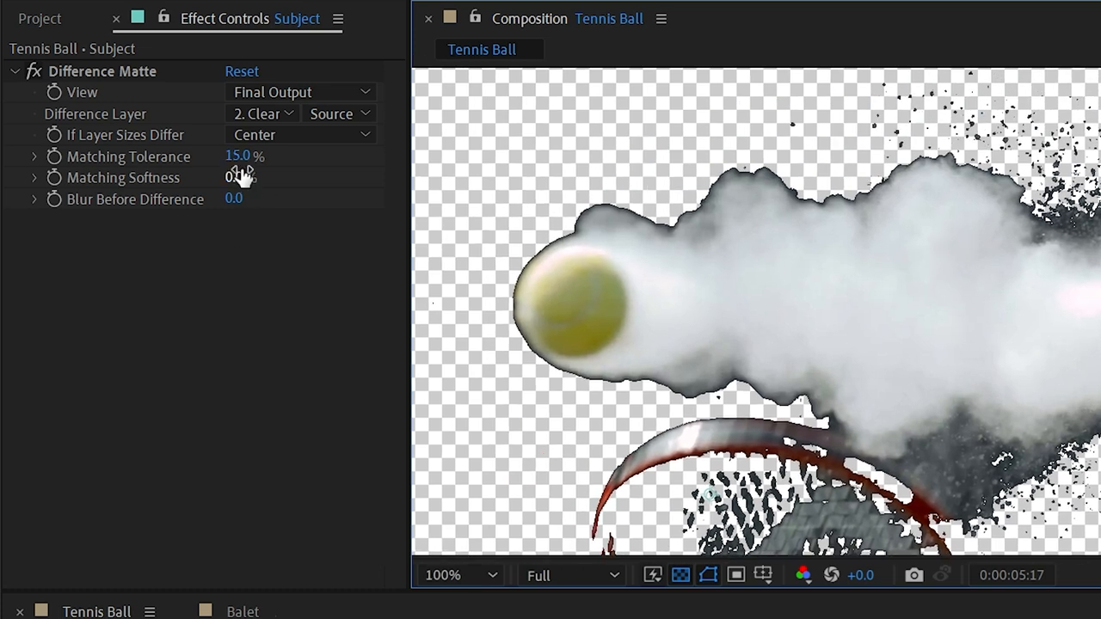
pyautogui.moveTo(239, 155); pyautogui.dragTo(258, 155)
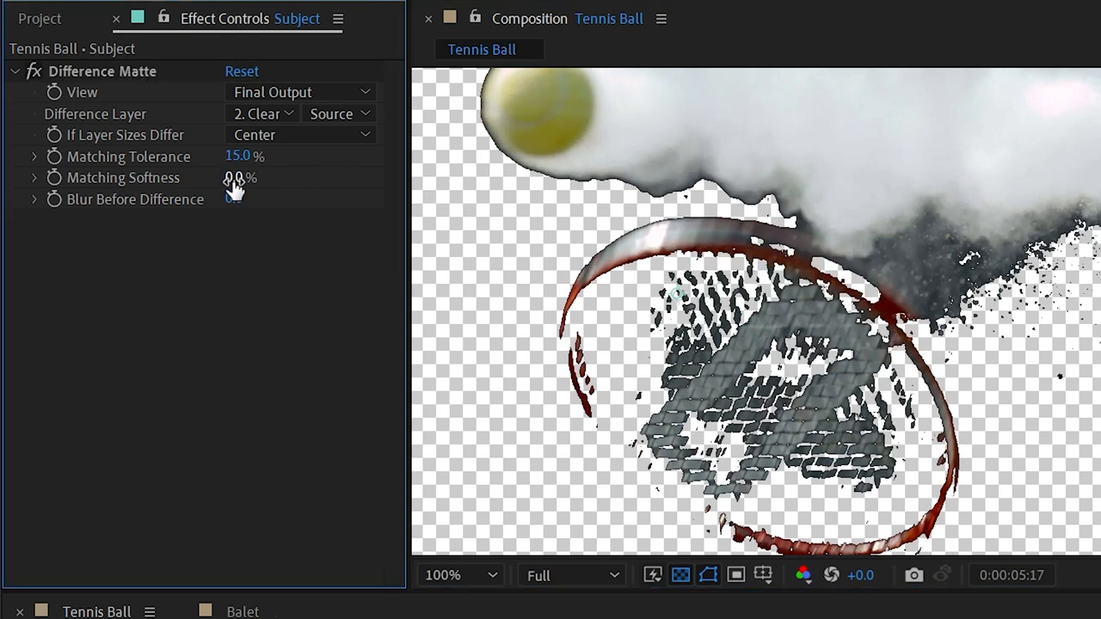
pyautogui.moveTo(241, 177); pyautogui.dragTo(279, 182)
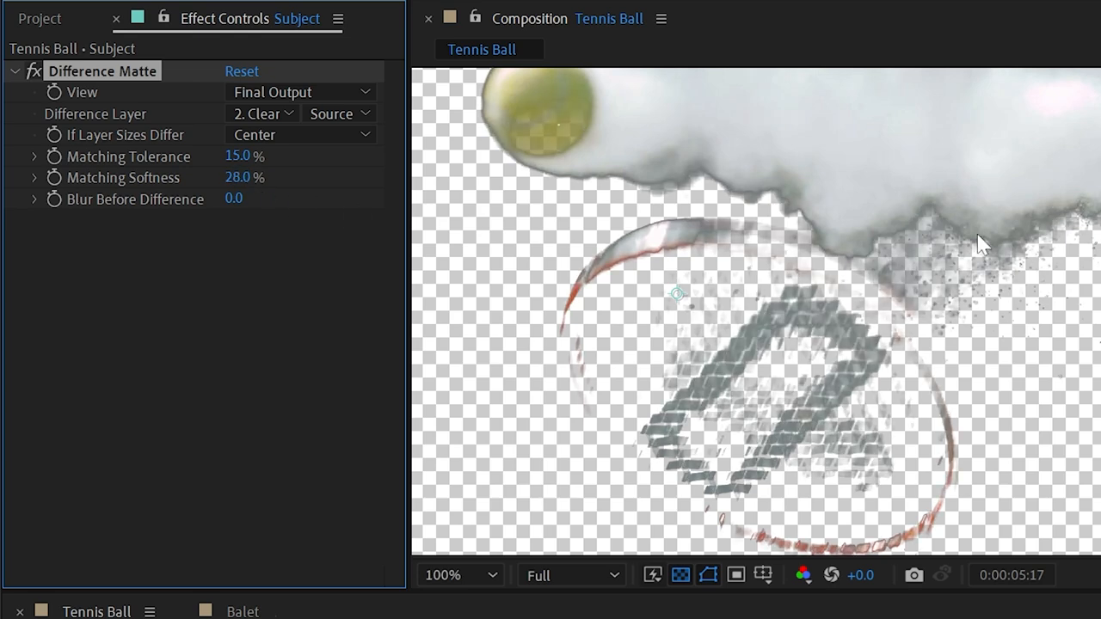
pyautogui.moveTo(244, 155); pyautogui.dragTo(220, 155)
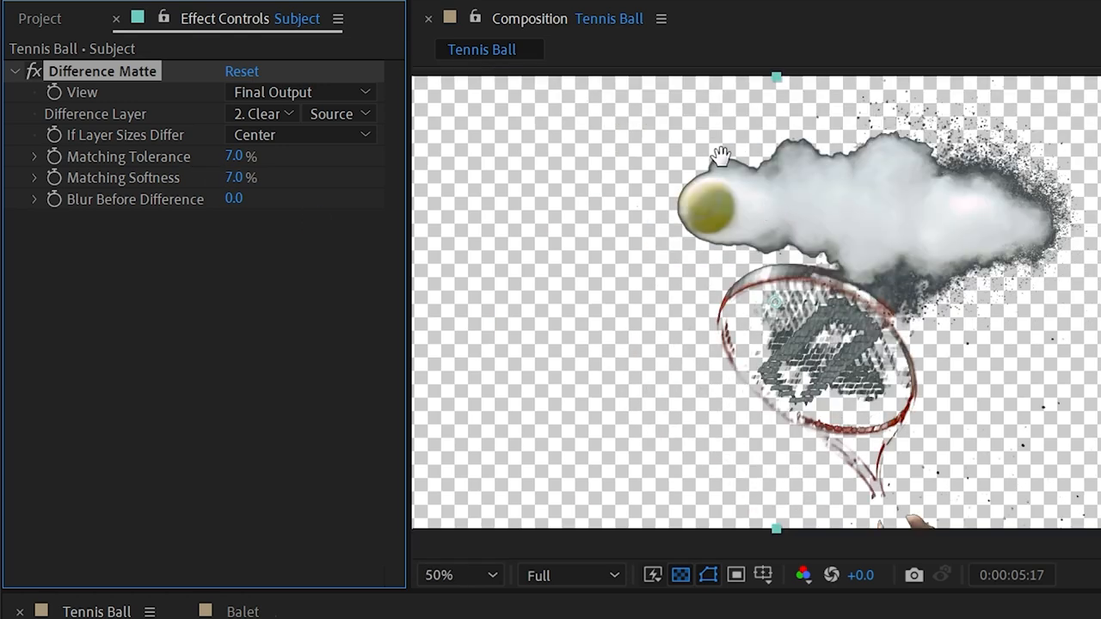
pyautogui.click(451, 575)
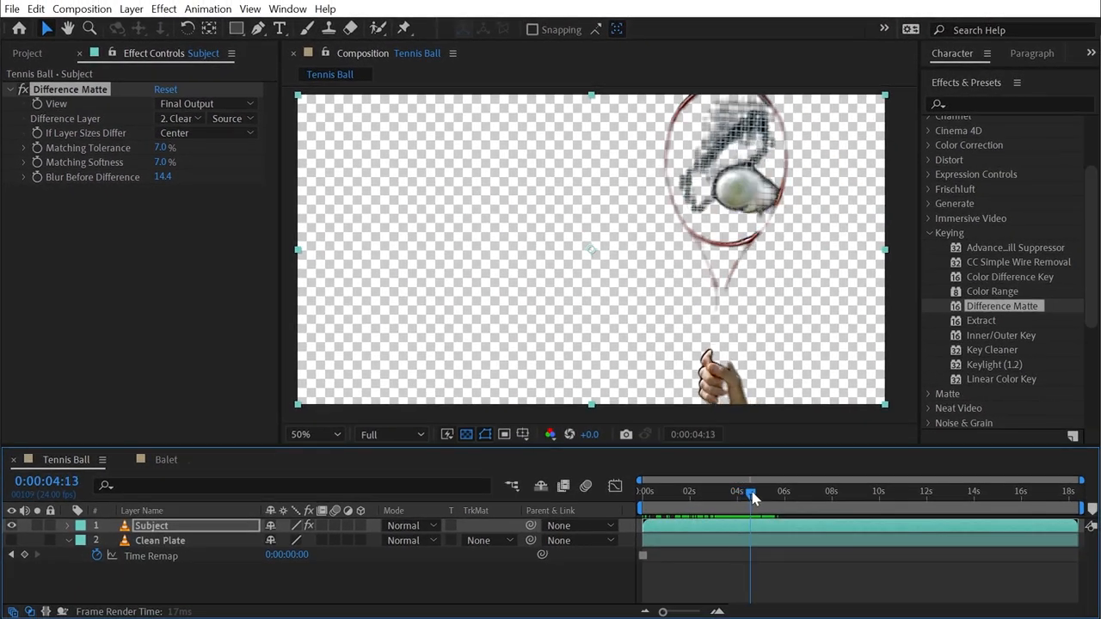
pyautogui.moveTo(751, 492); pyautogui.dragTo(799, 492)
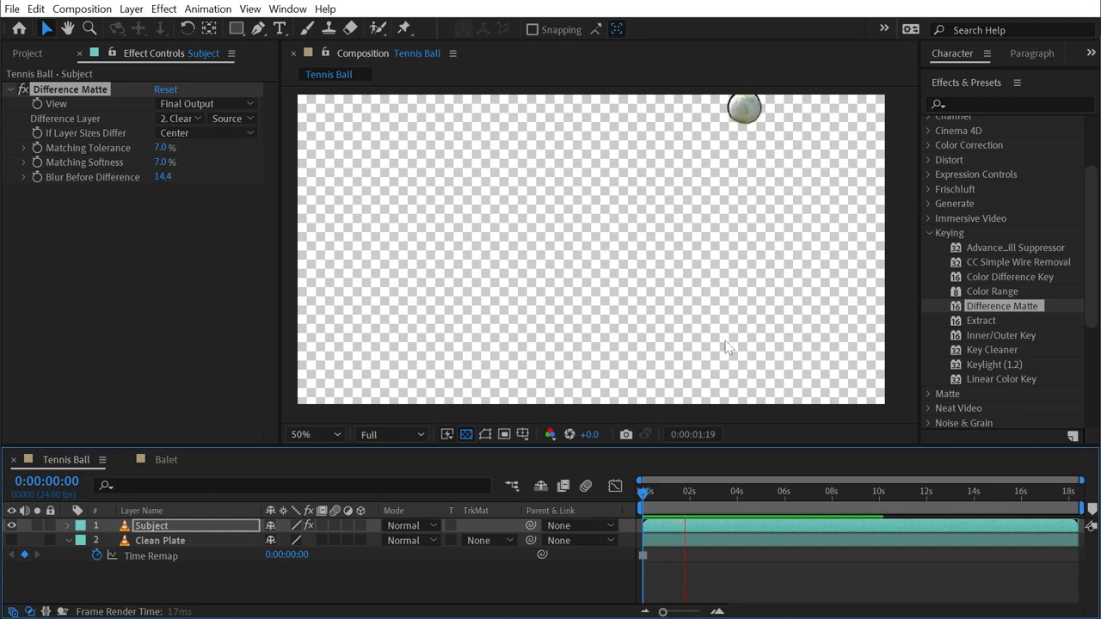
pyautogui.click(937, 492)
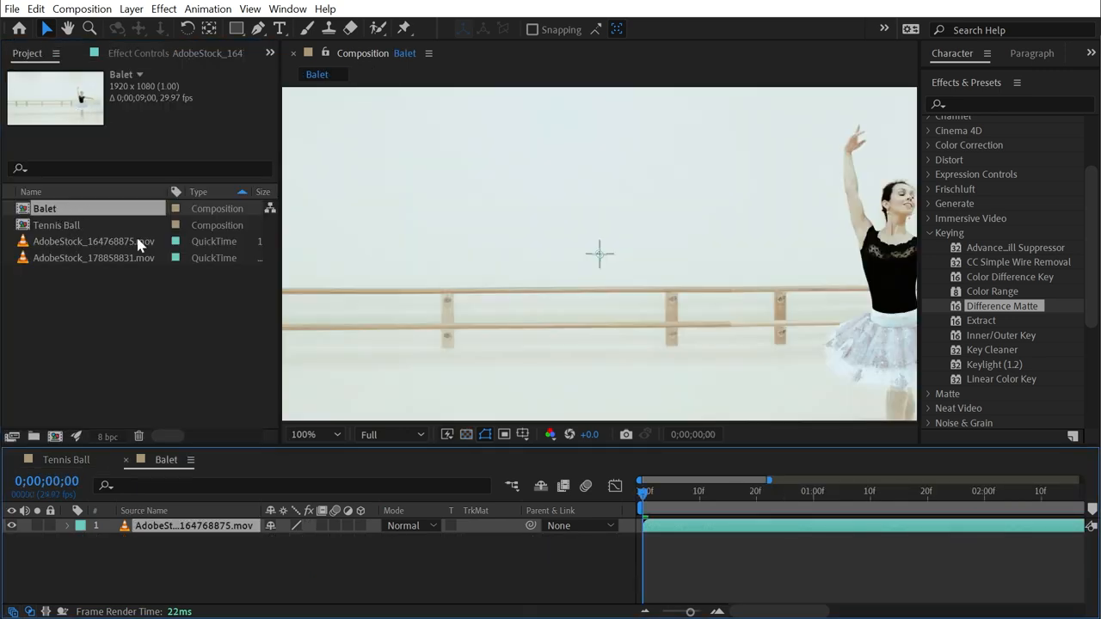
# Step: Pre-compose the ballet clip's masked layer into a nested composition named 'Clean Plate'
pyautogui.click(313, 433)
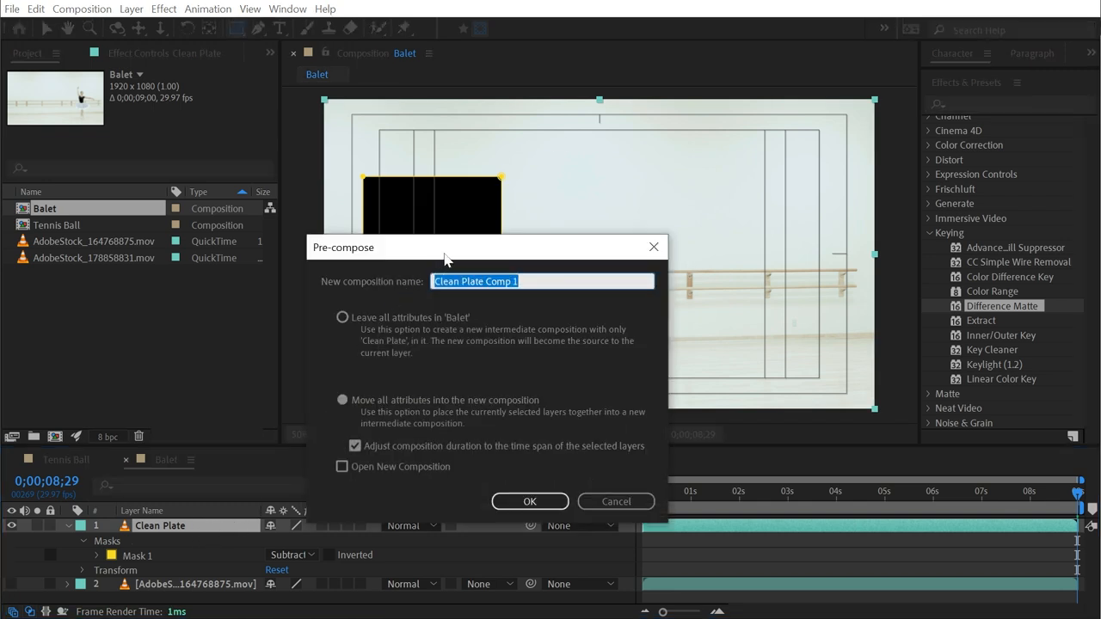
pyautogui.write('Clean Plate')
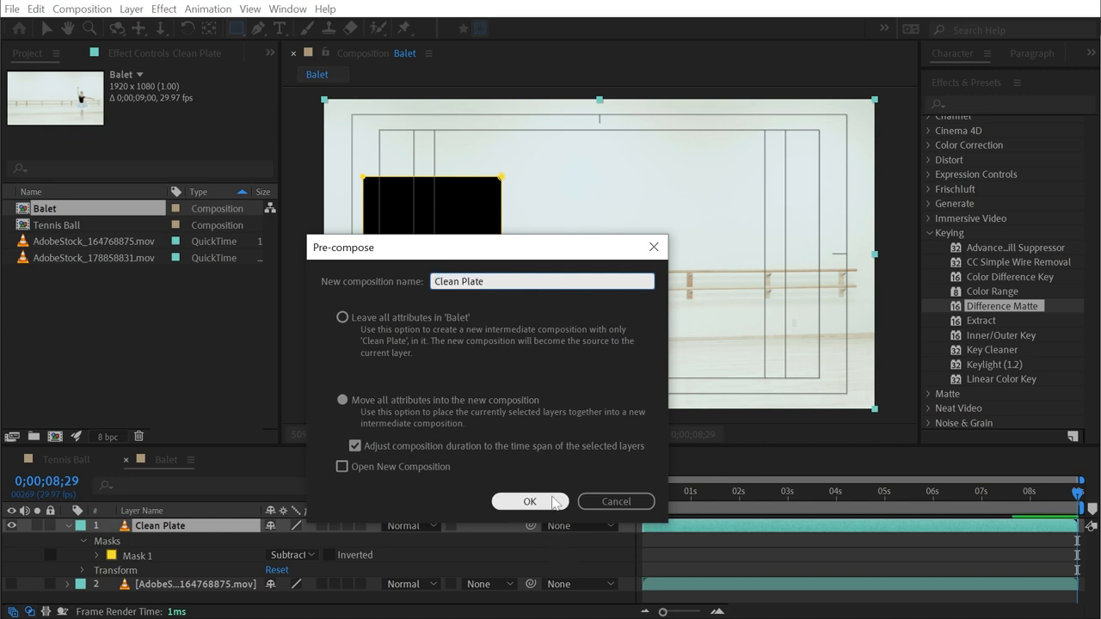
pyautogui.click(530, 502)
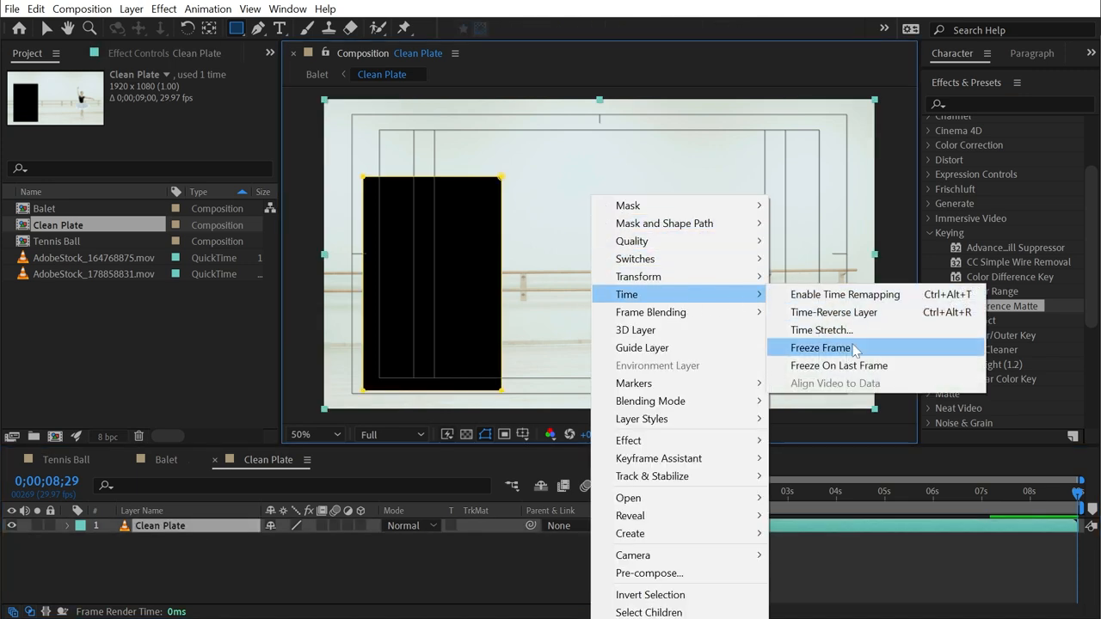
# Step: Freeze Frame the nested Clean Plate layer so it holds the empty studio
pyautogui.click(821, 347)
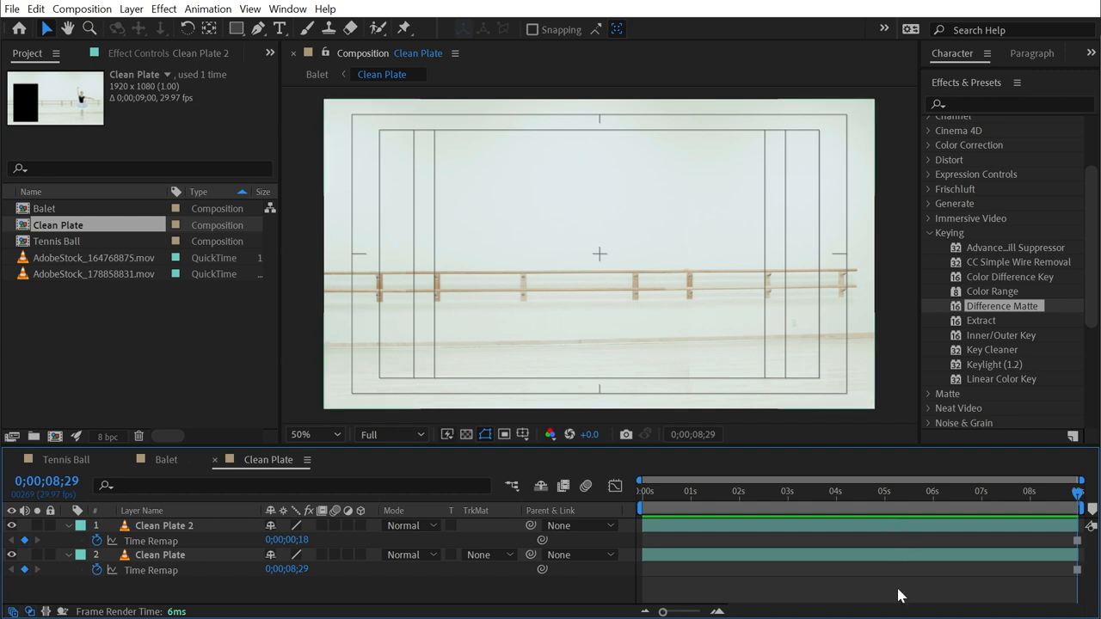
pyautogui.click(898, 492)
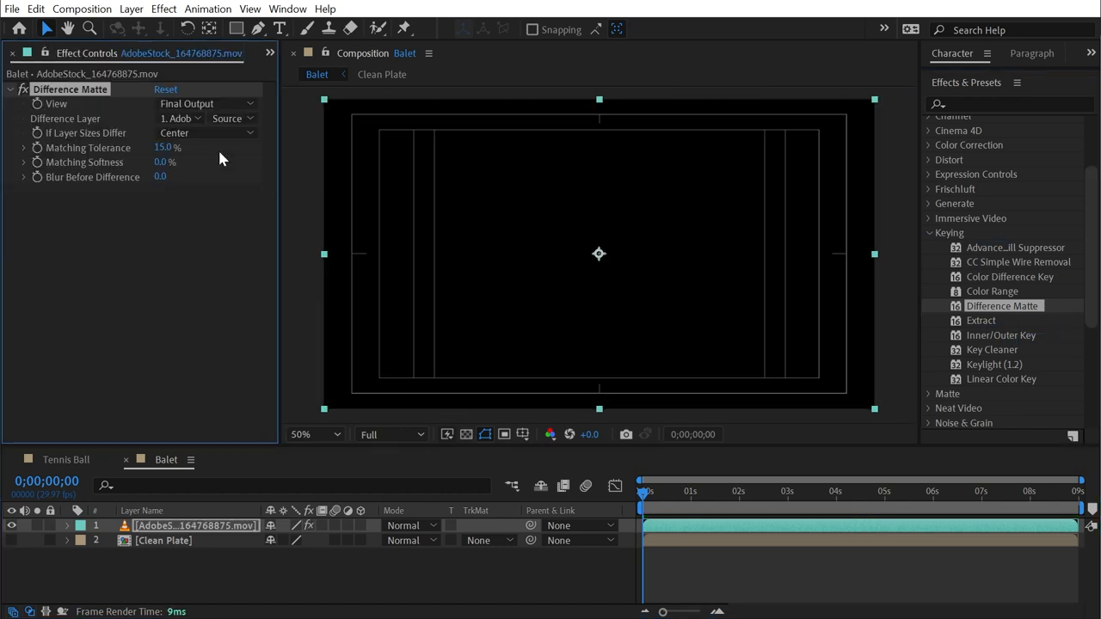
pyautogui.moveTo(191, 120)
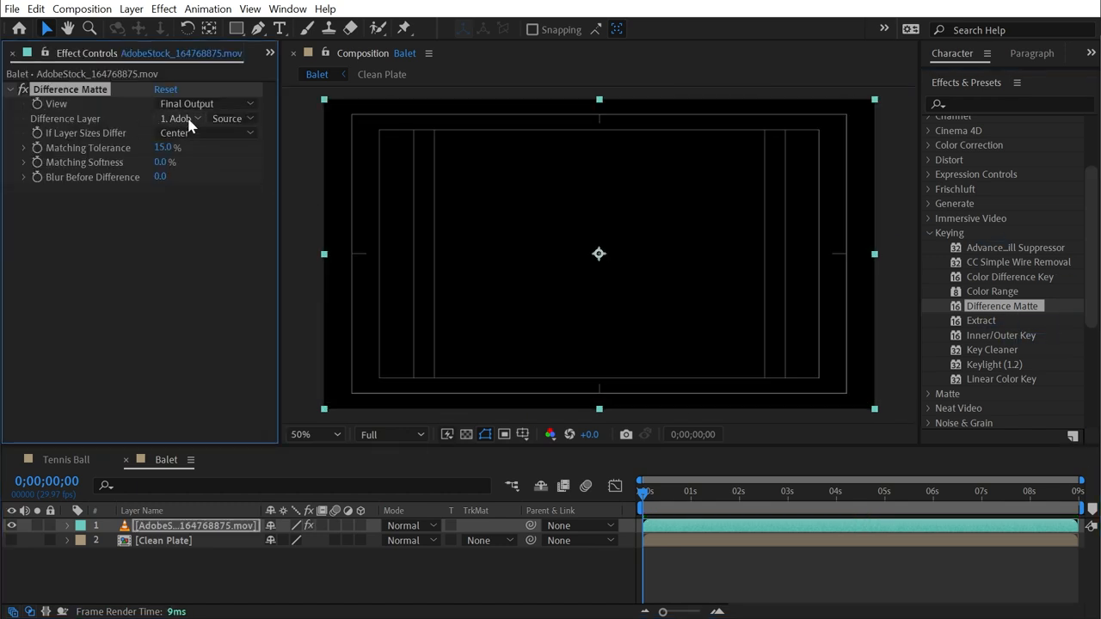
# Step: Point the dancer's Difference Matte at 2. Clean Plate as its difference layer
pyautogui.click(179, 117)
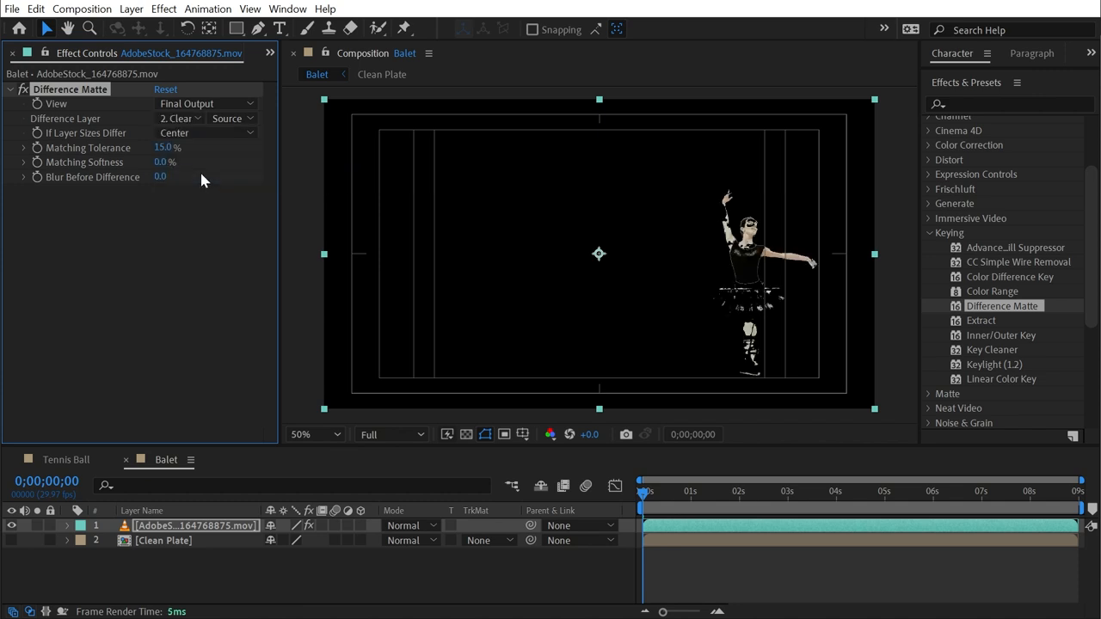
pyautogui.moveTo(680, 495)
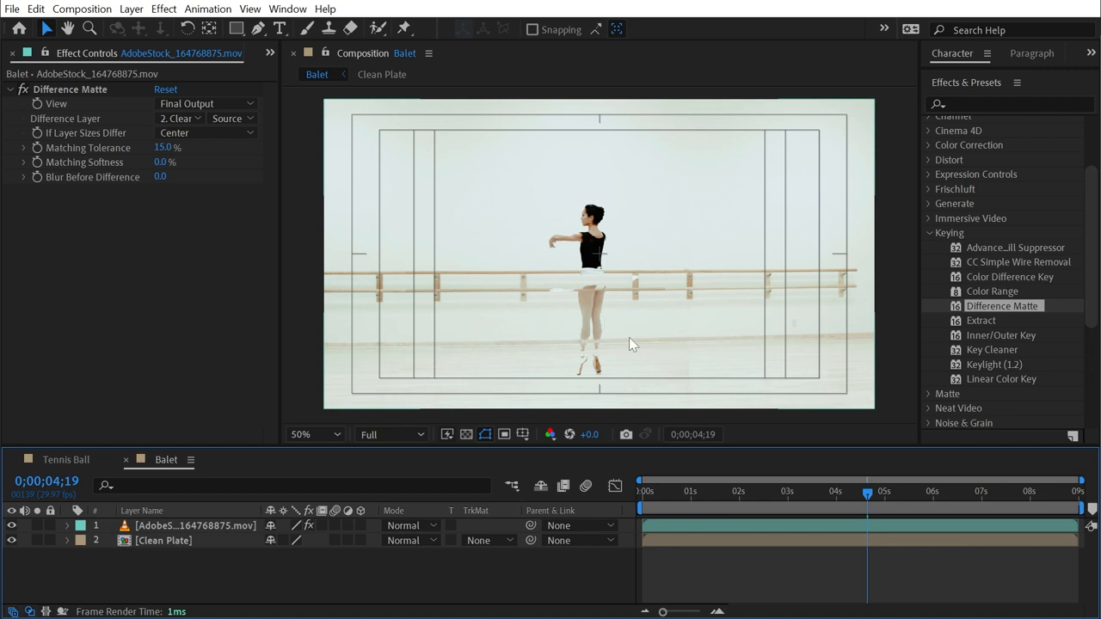
pyautogui.moveTo(383, 394)
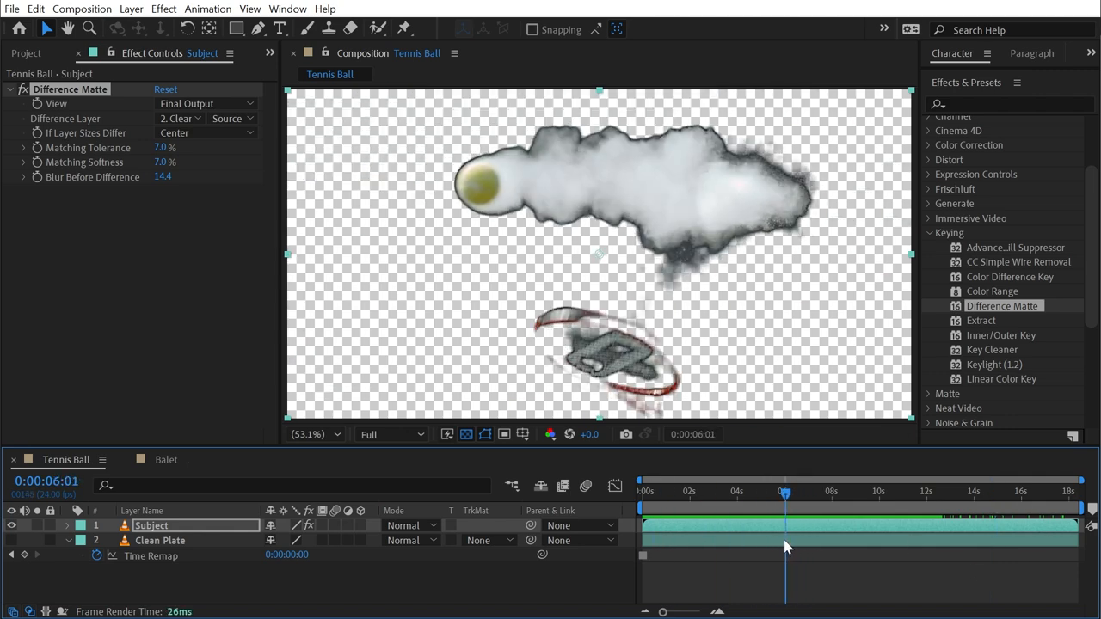
pyautogui.moveTo(715, 487)
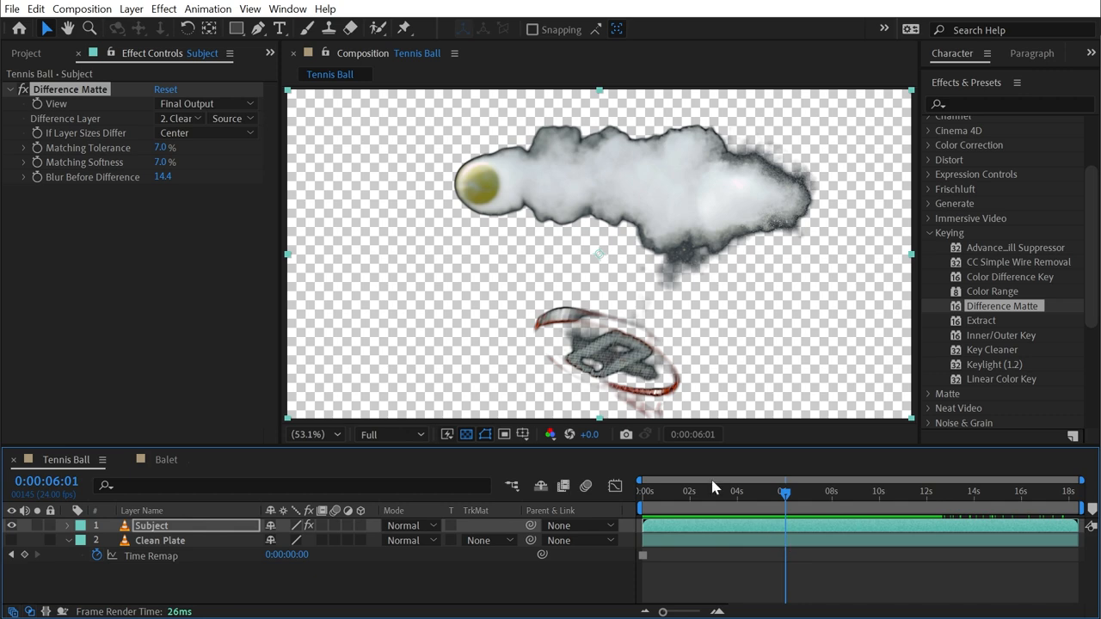